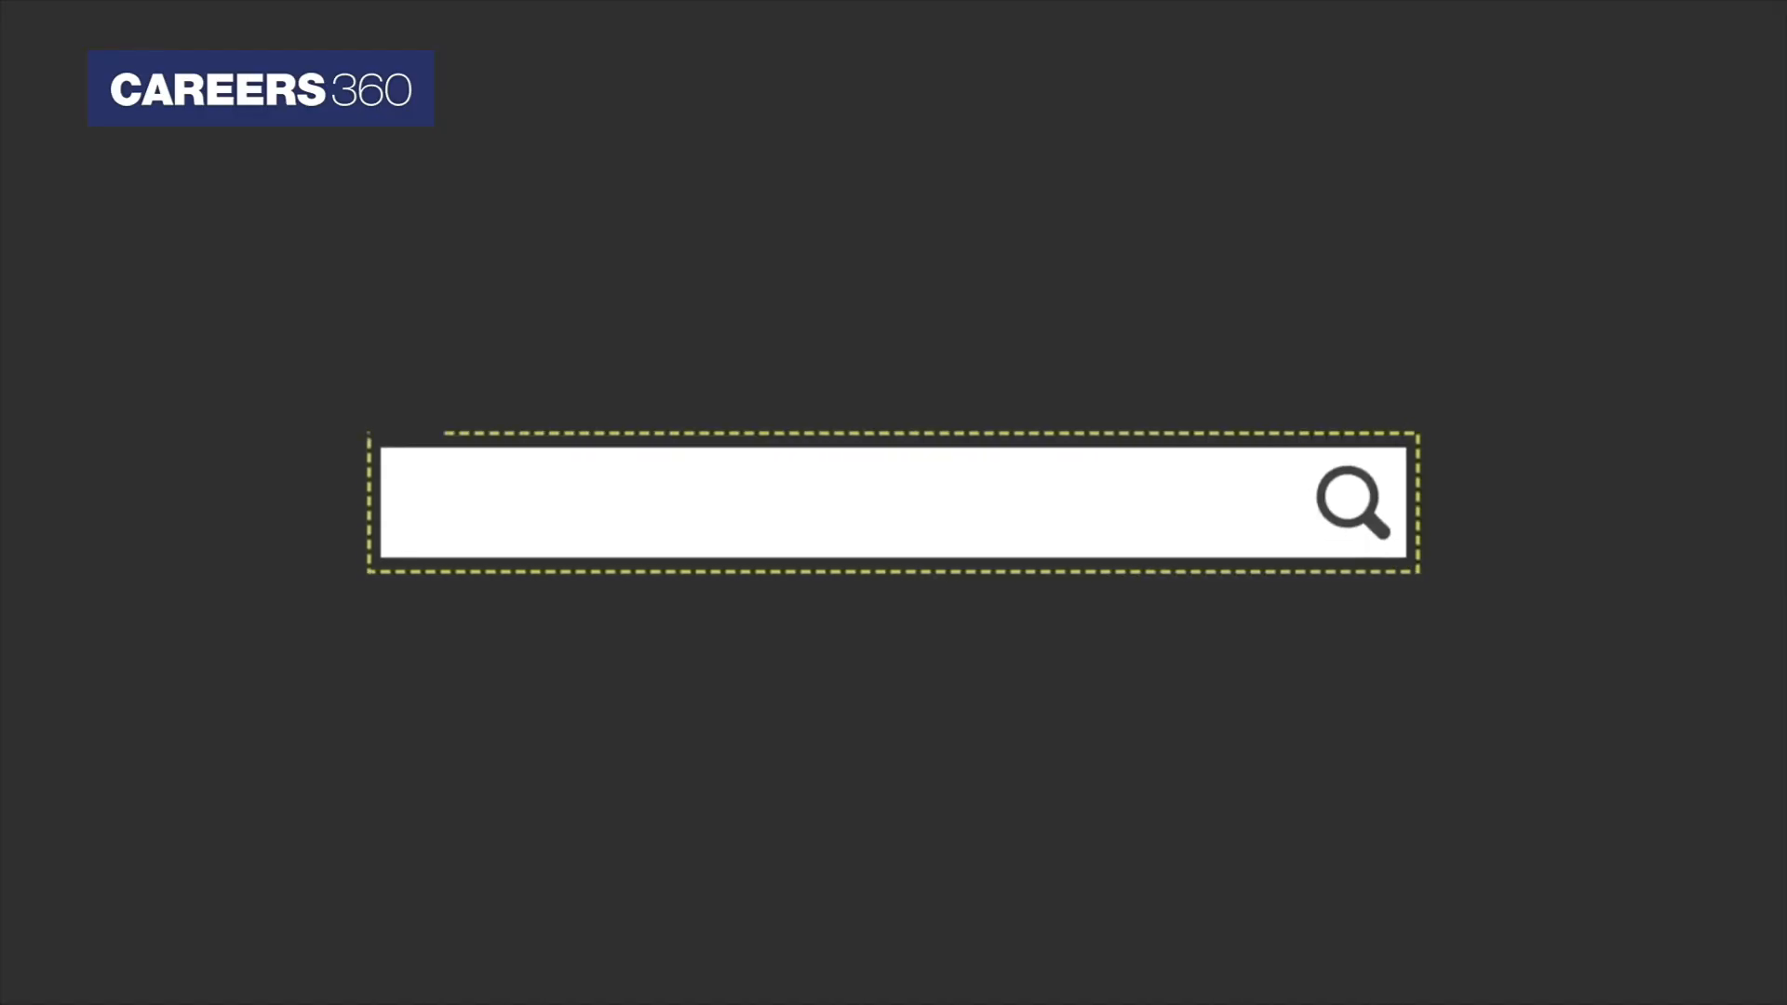
Enter the apply.manipal.edu address to reach the Online Application 2022 page
text(apply.m)
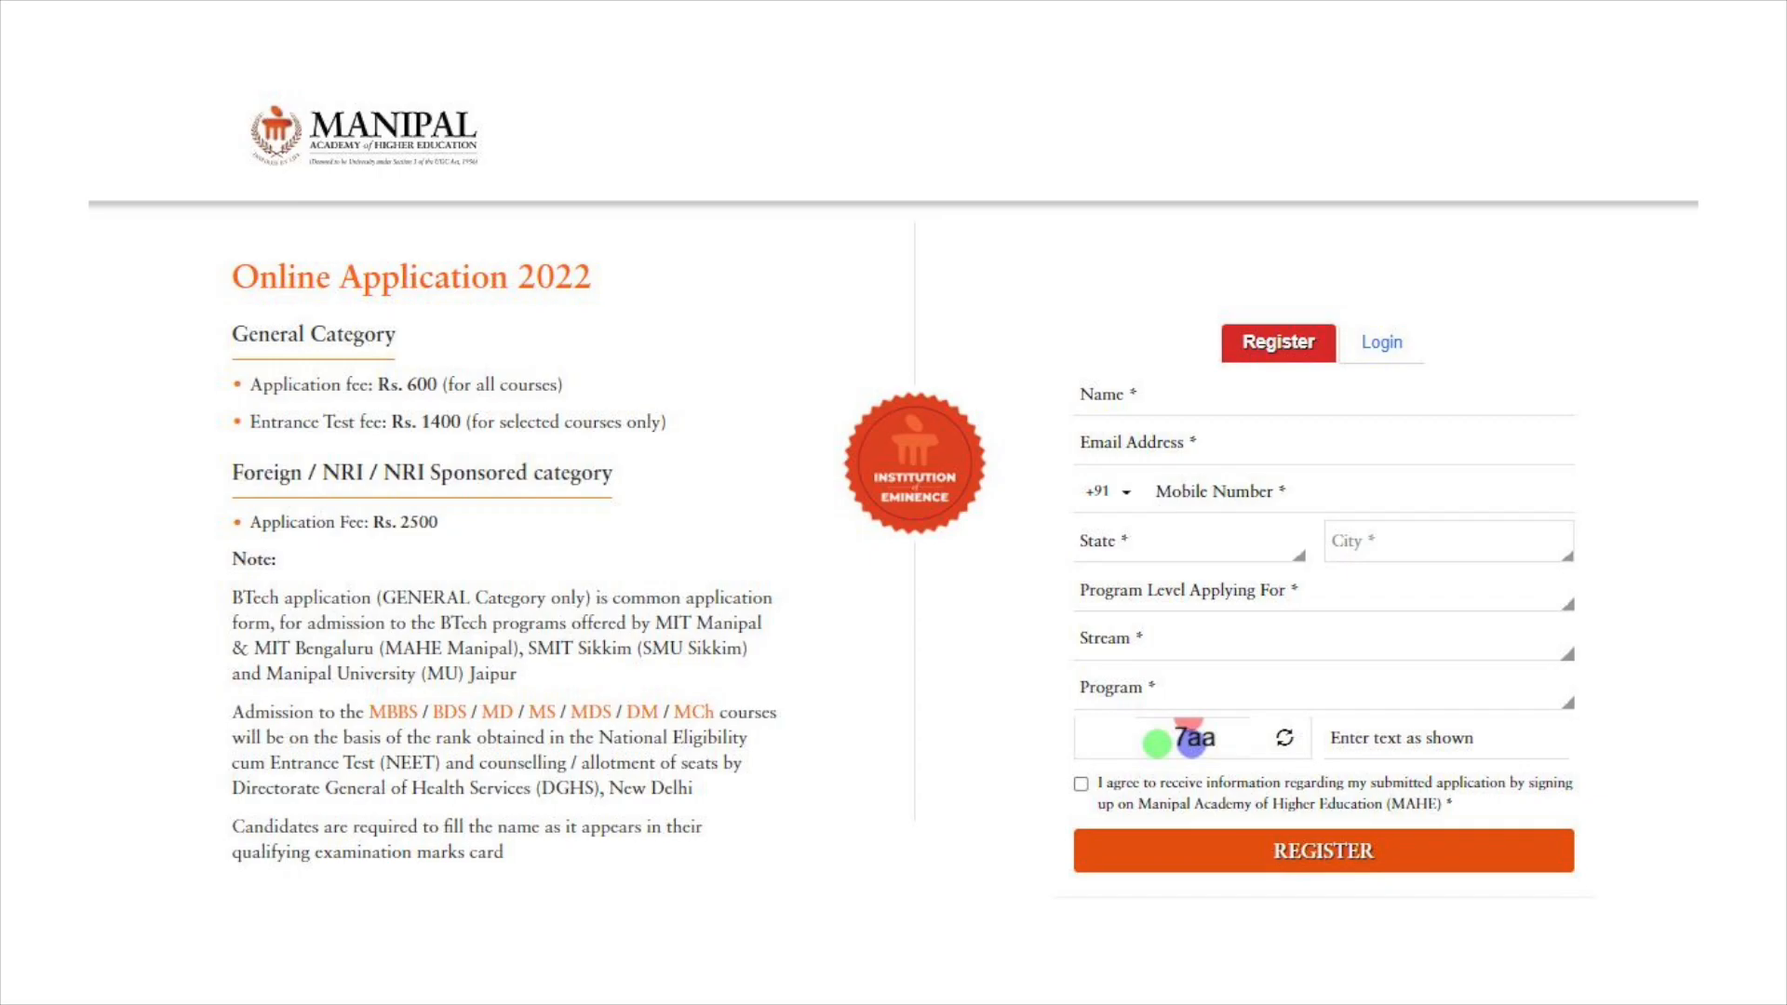
mouse_move(1195, 357)
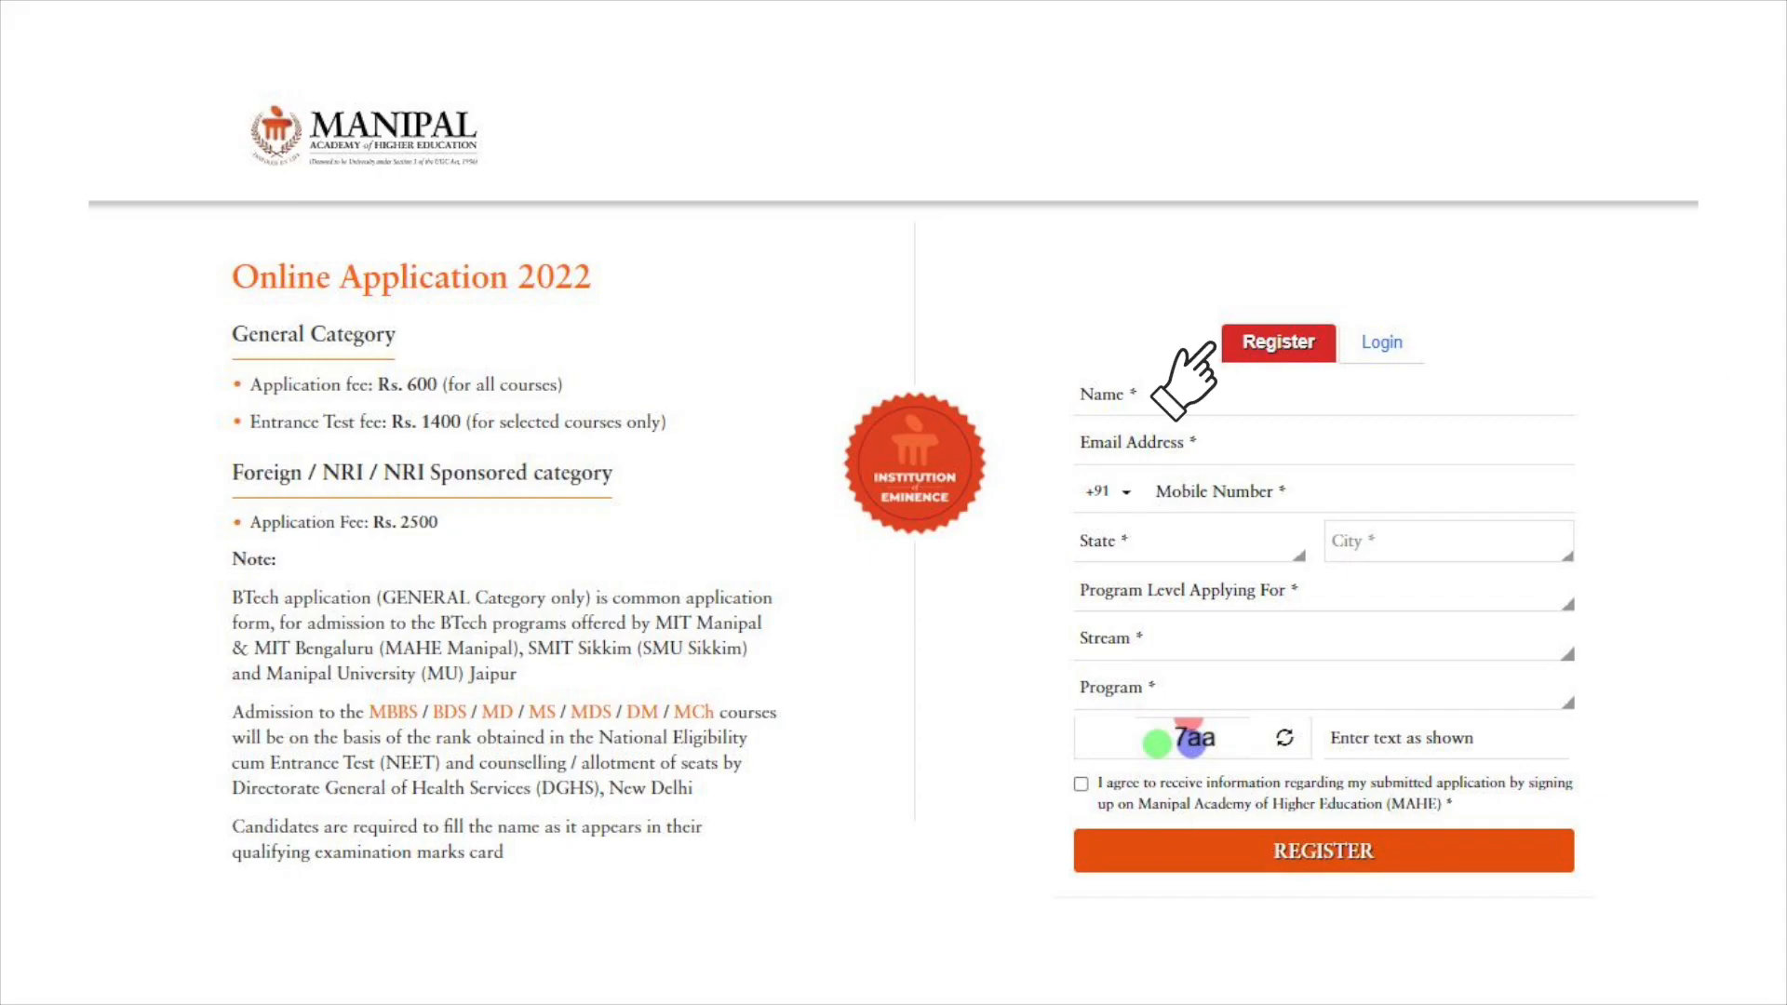
mouse_move(1600, 419)
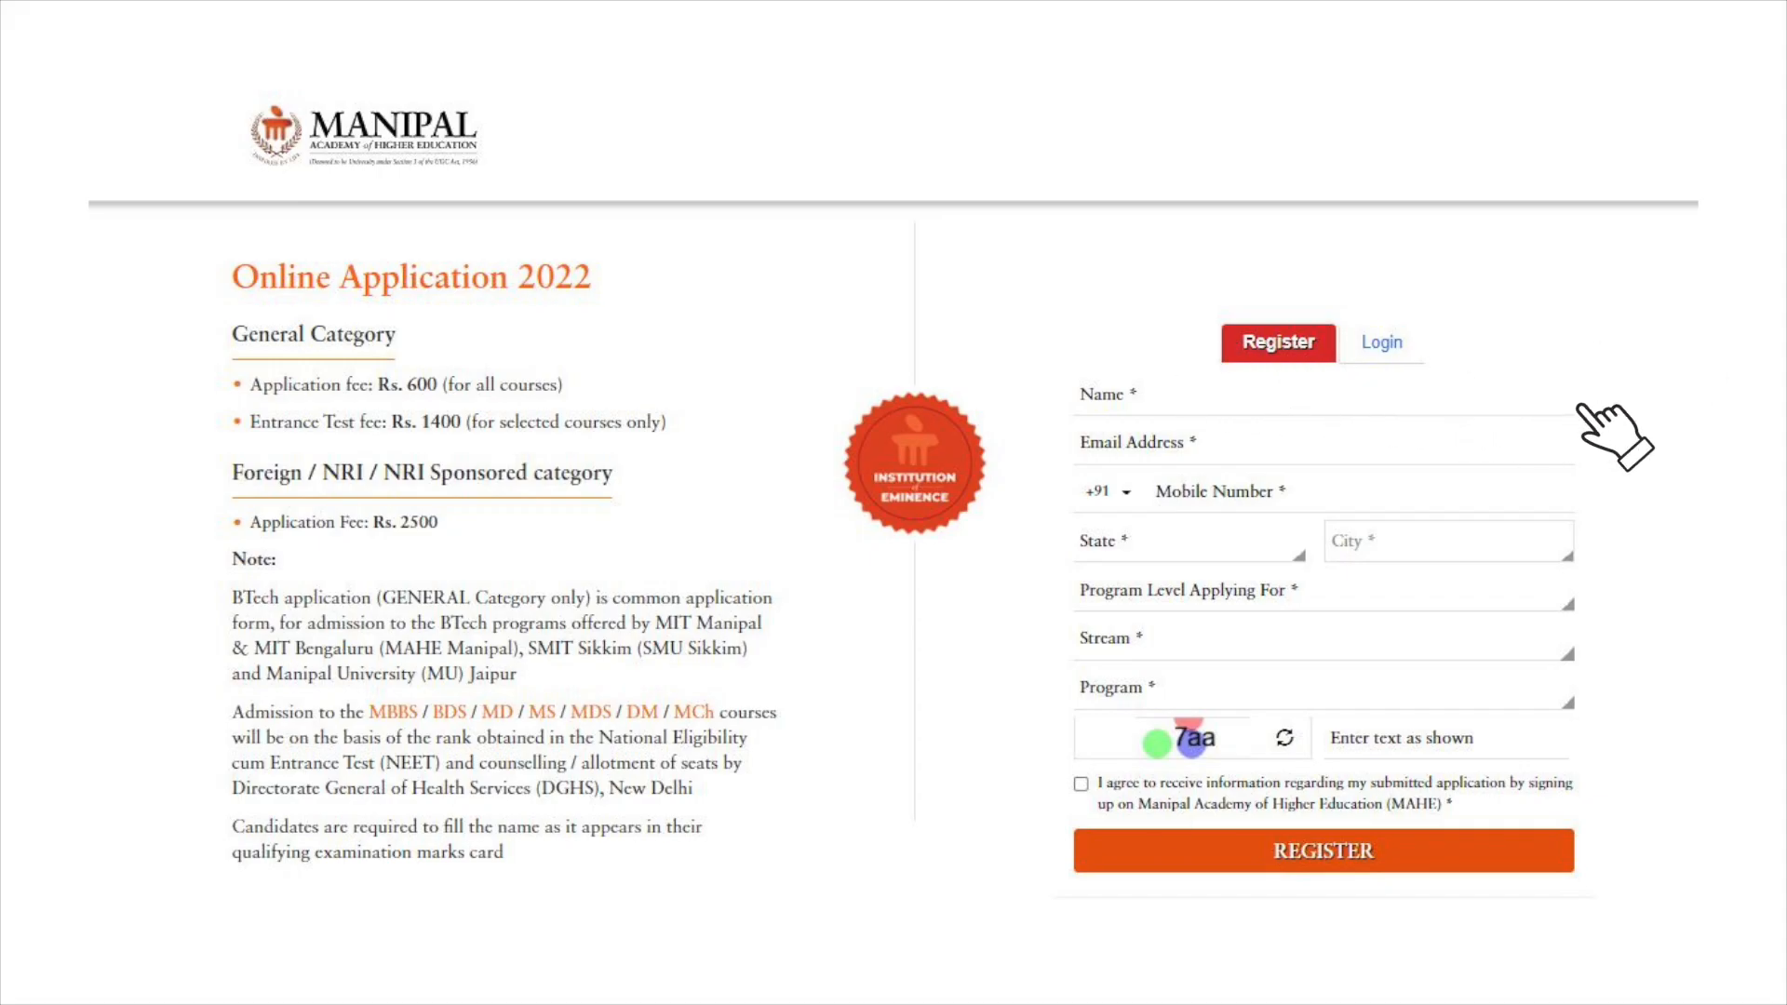
mouse_move(1599, 531)
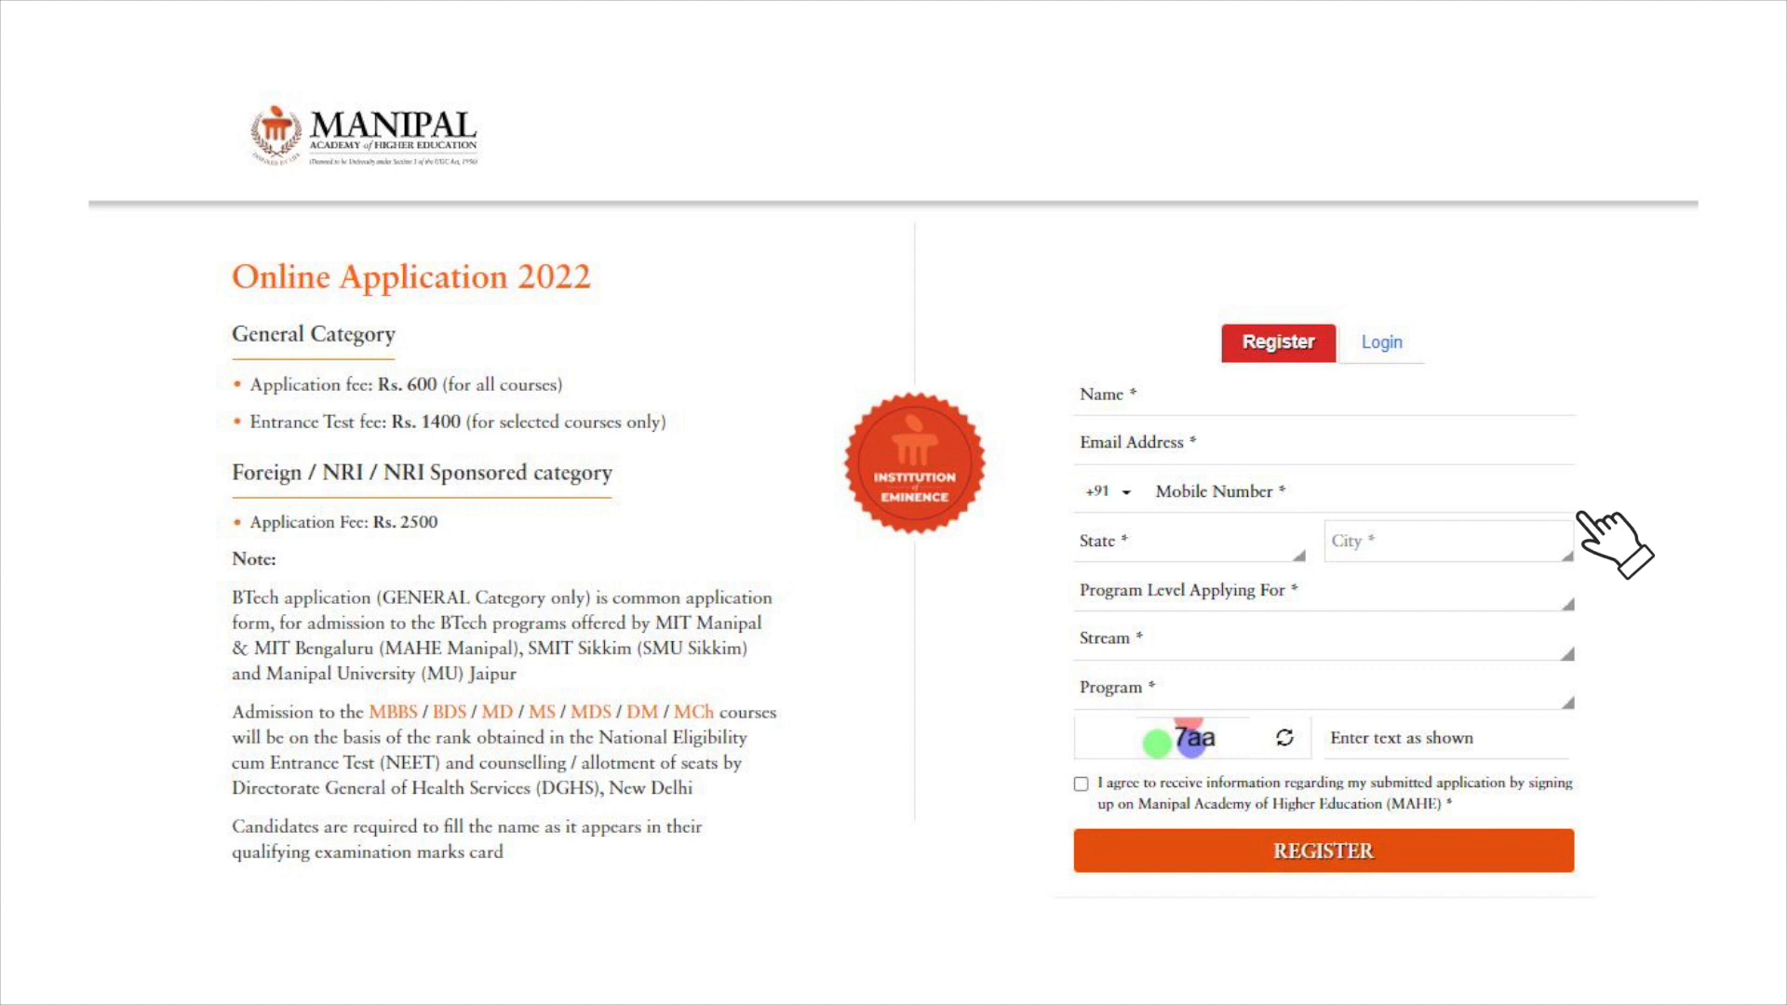
mouse_move(1598, 678)
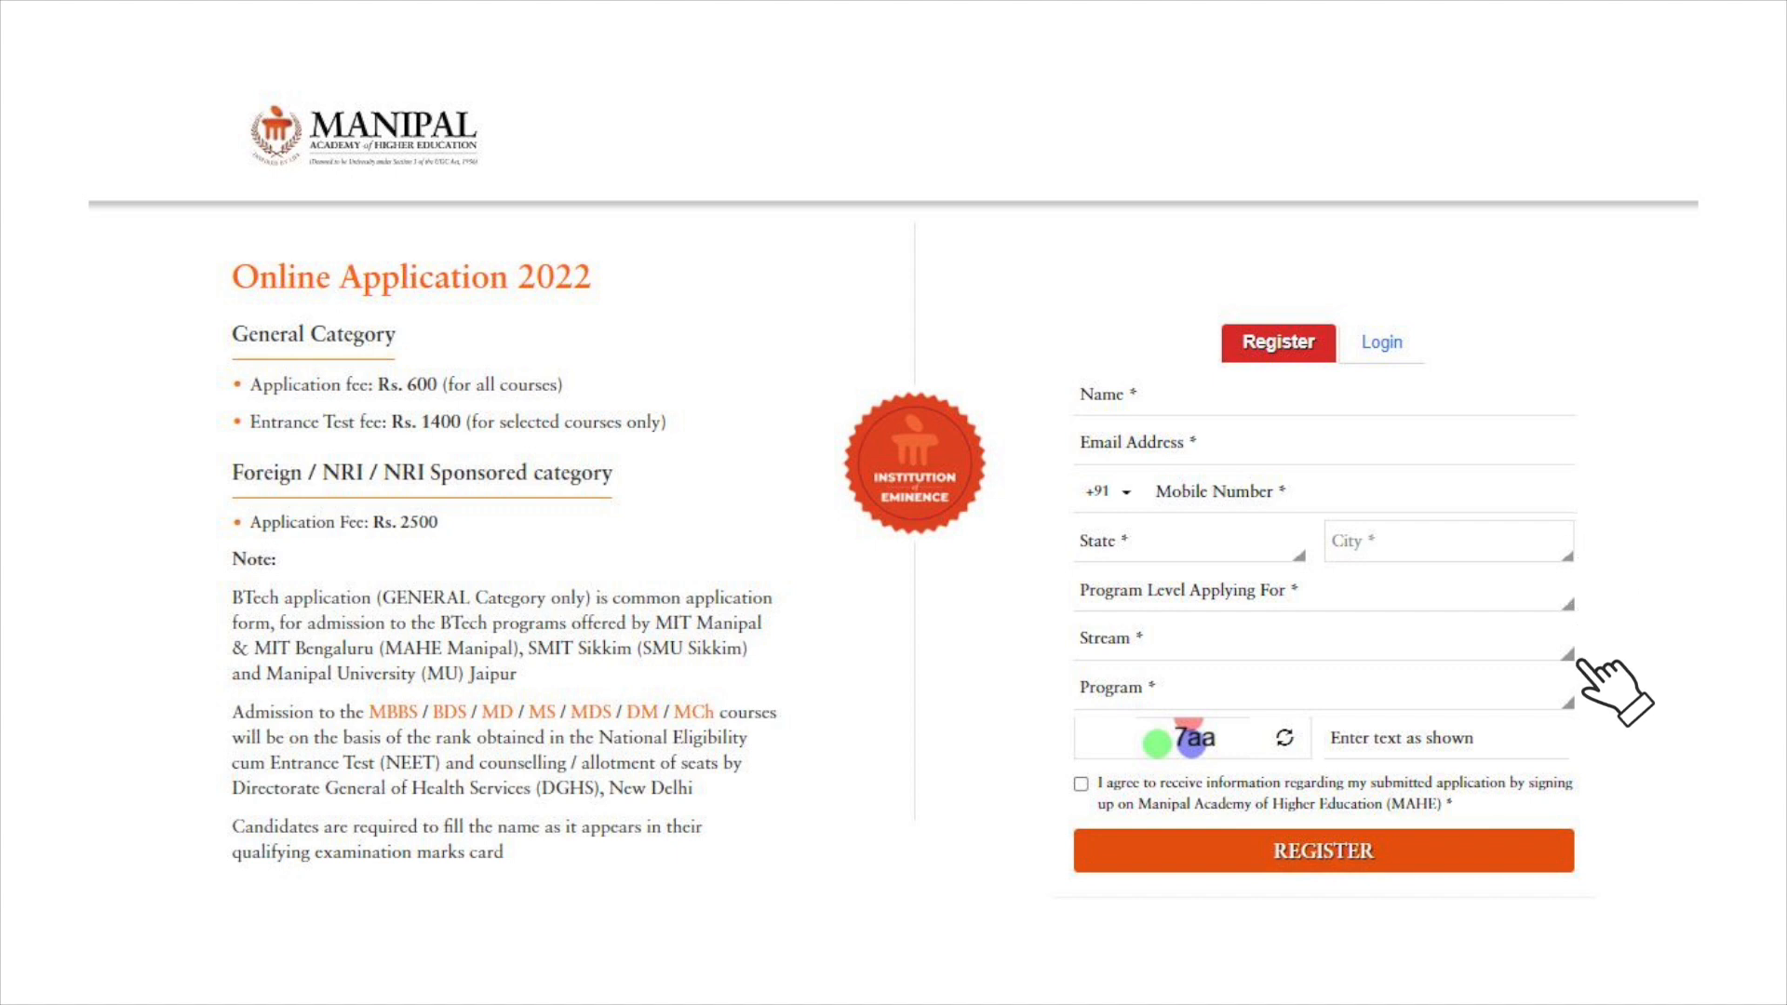
mouse_move(1045, 823)
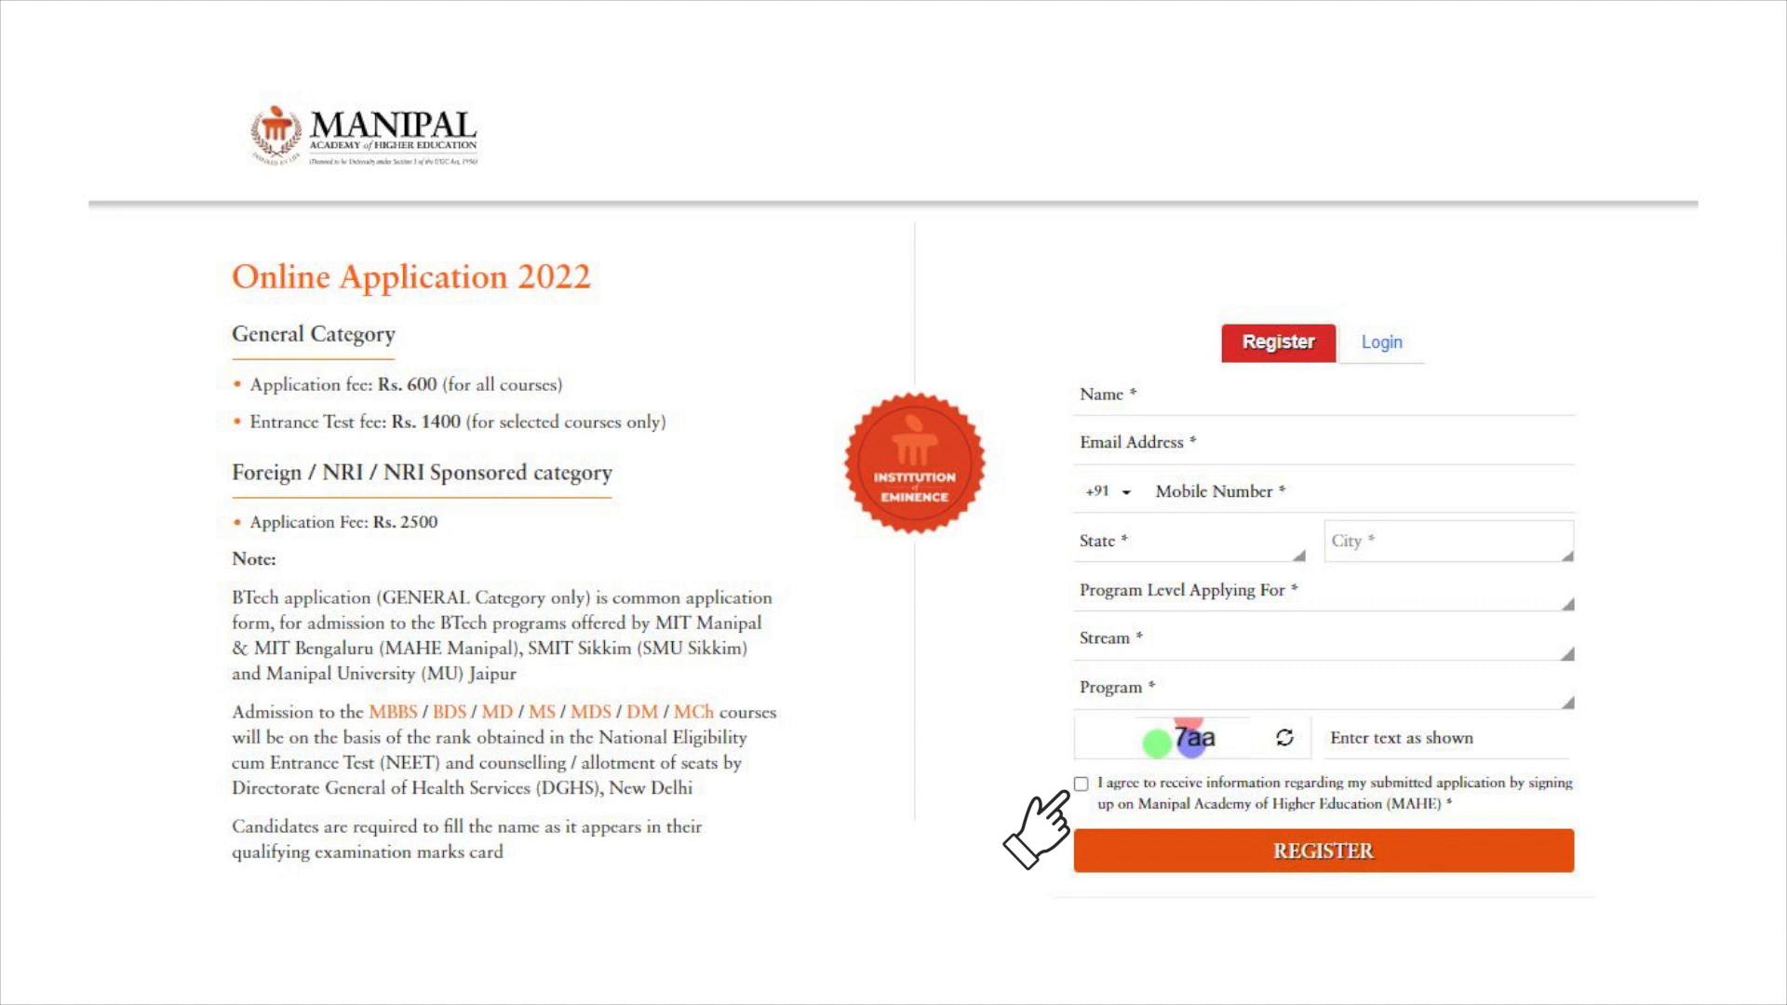
Agree to receive application information so the new applicant account can be registered
click(1323, 851)
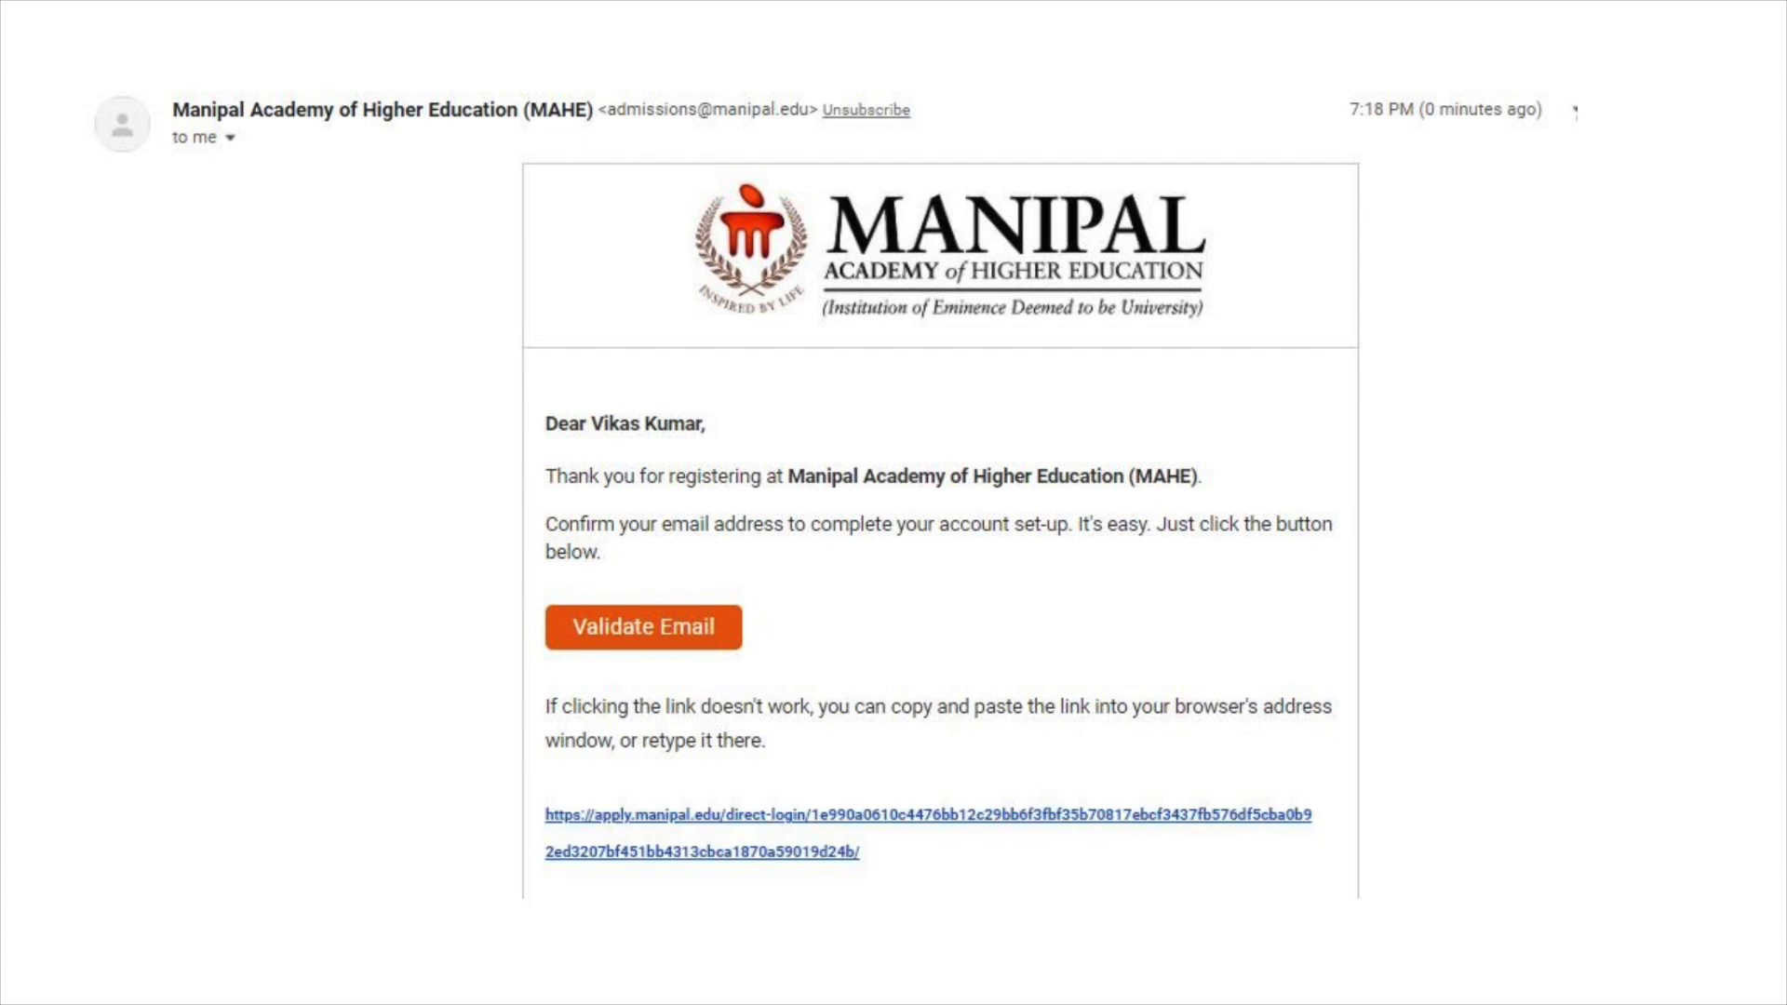
Use the Validate Email button in MAHE's registration message to confirm the address
click(643, 626)
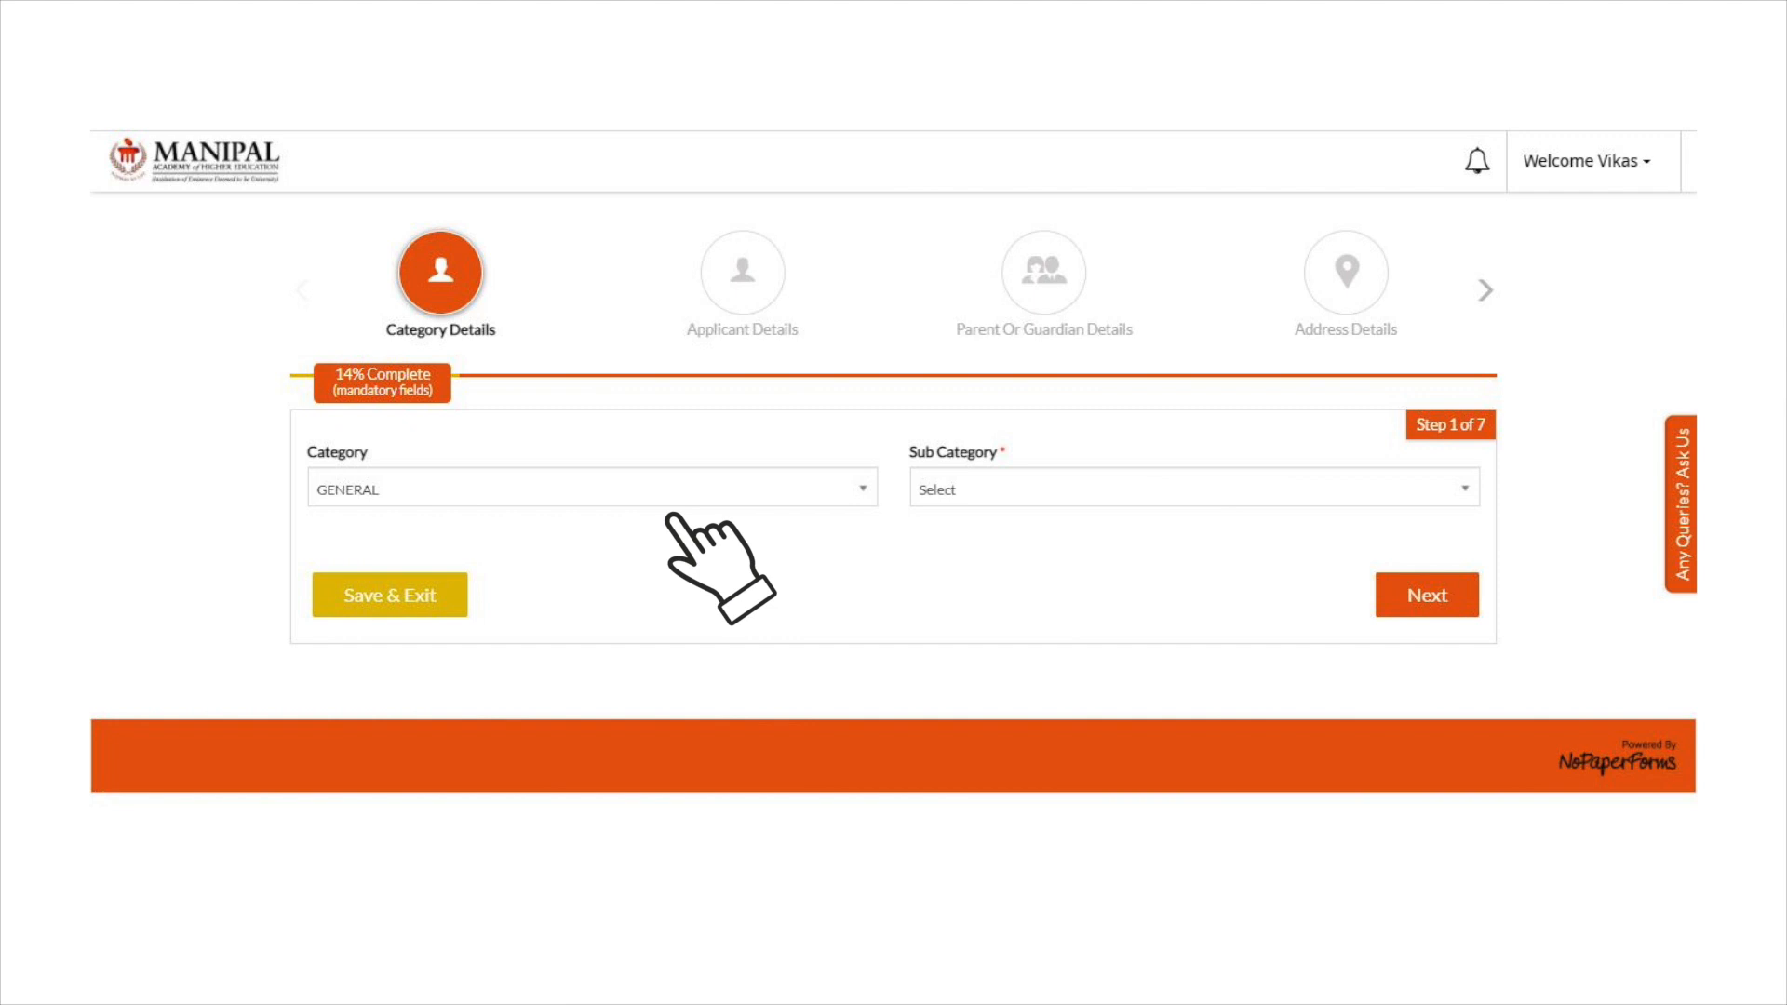
Select GENERAL as the application category
click(1426, 594)
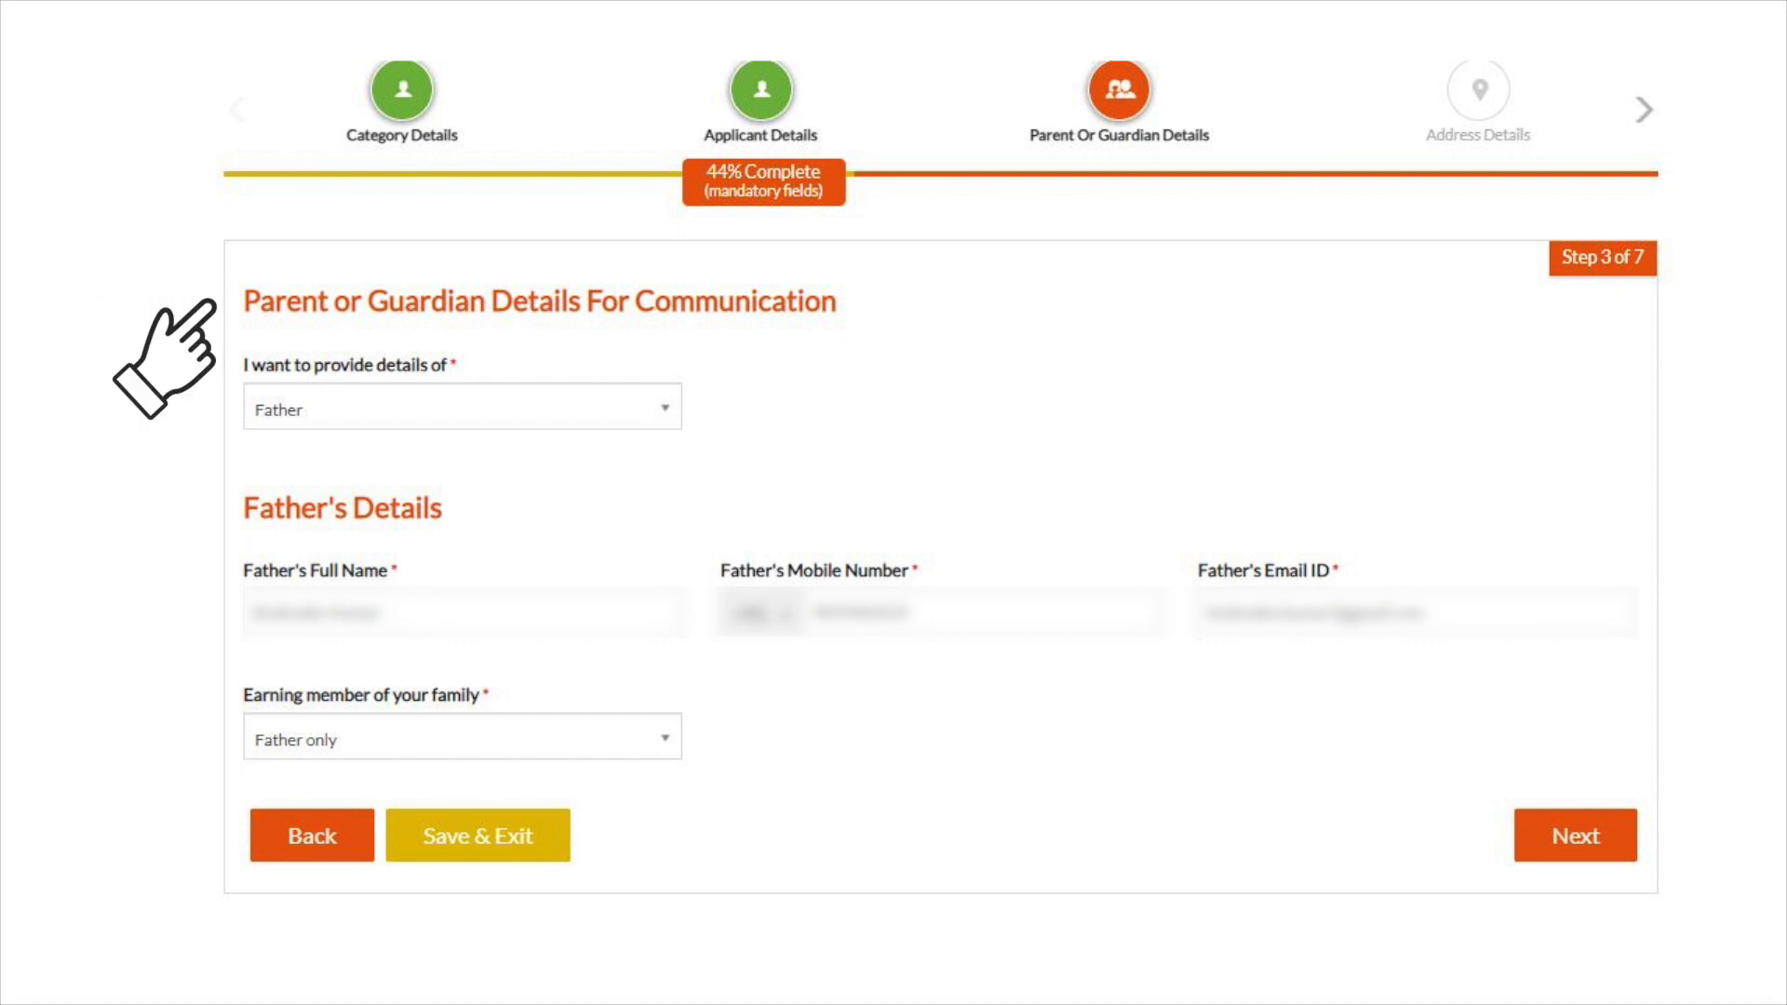
Mark the permanent address as same as the East Delhi correspondence address and continue
click(1561, 862)
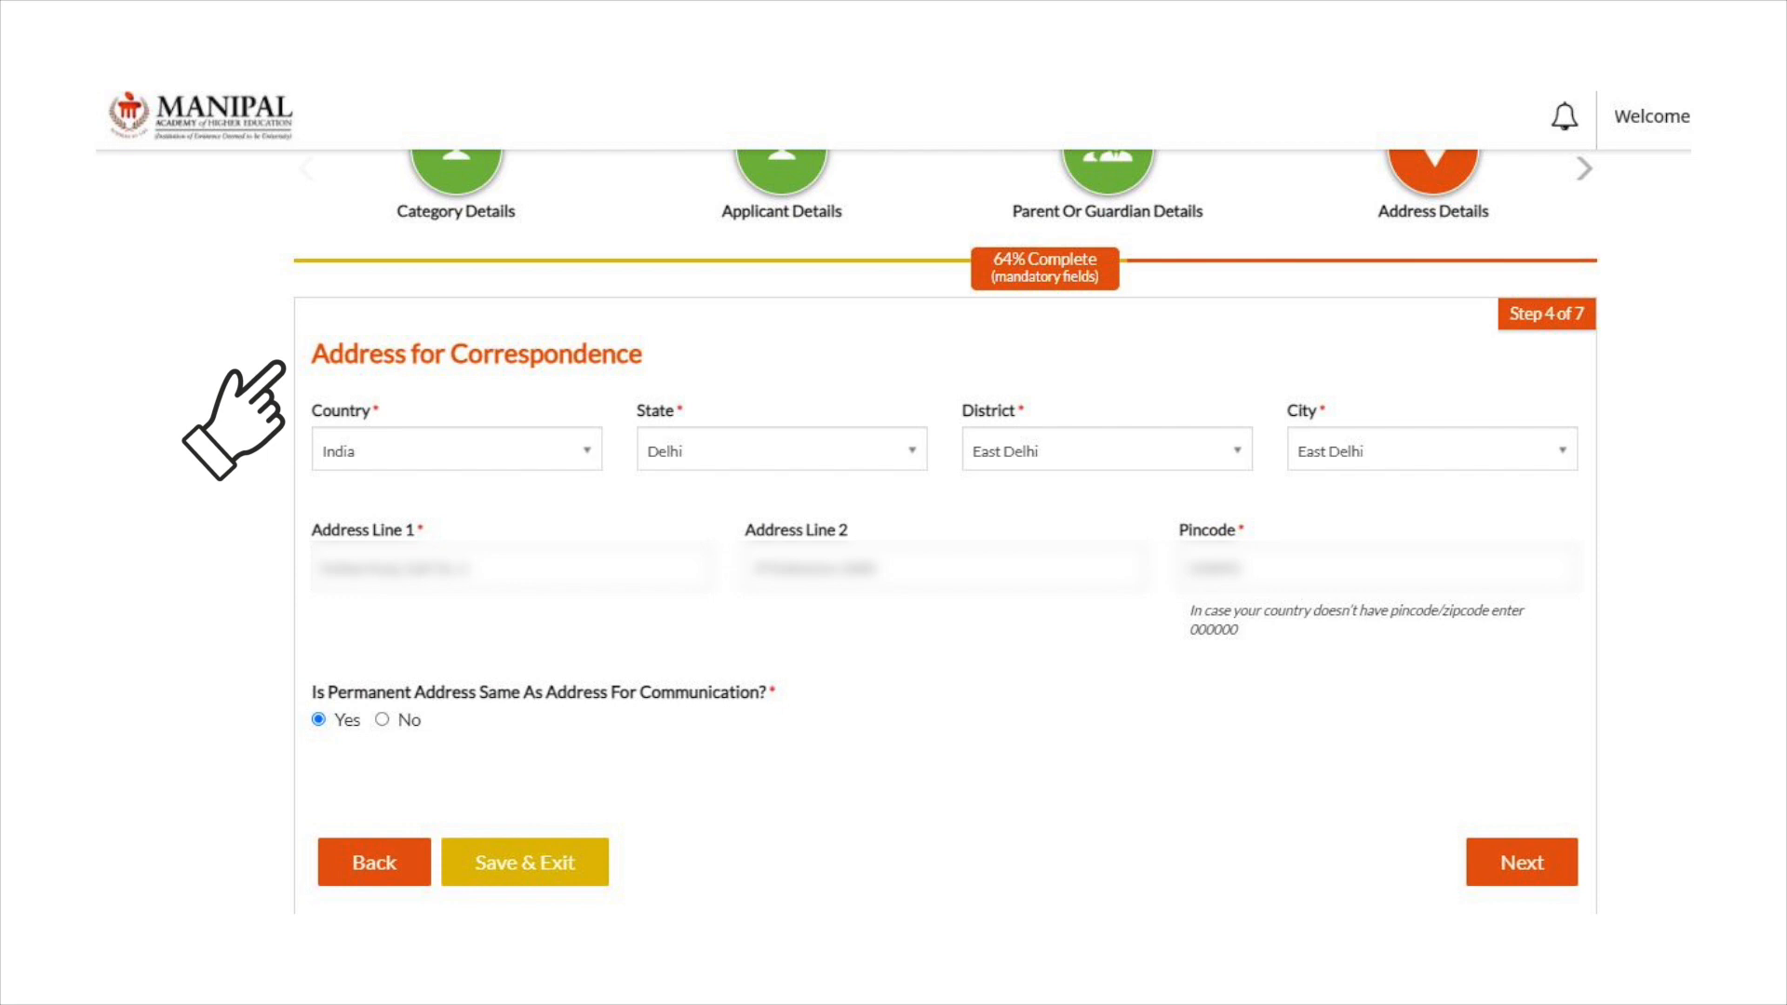
click(1515, 886)
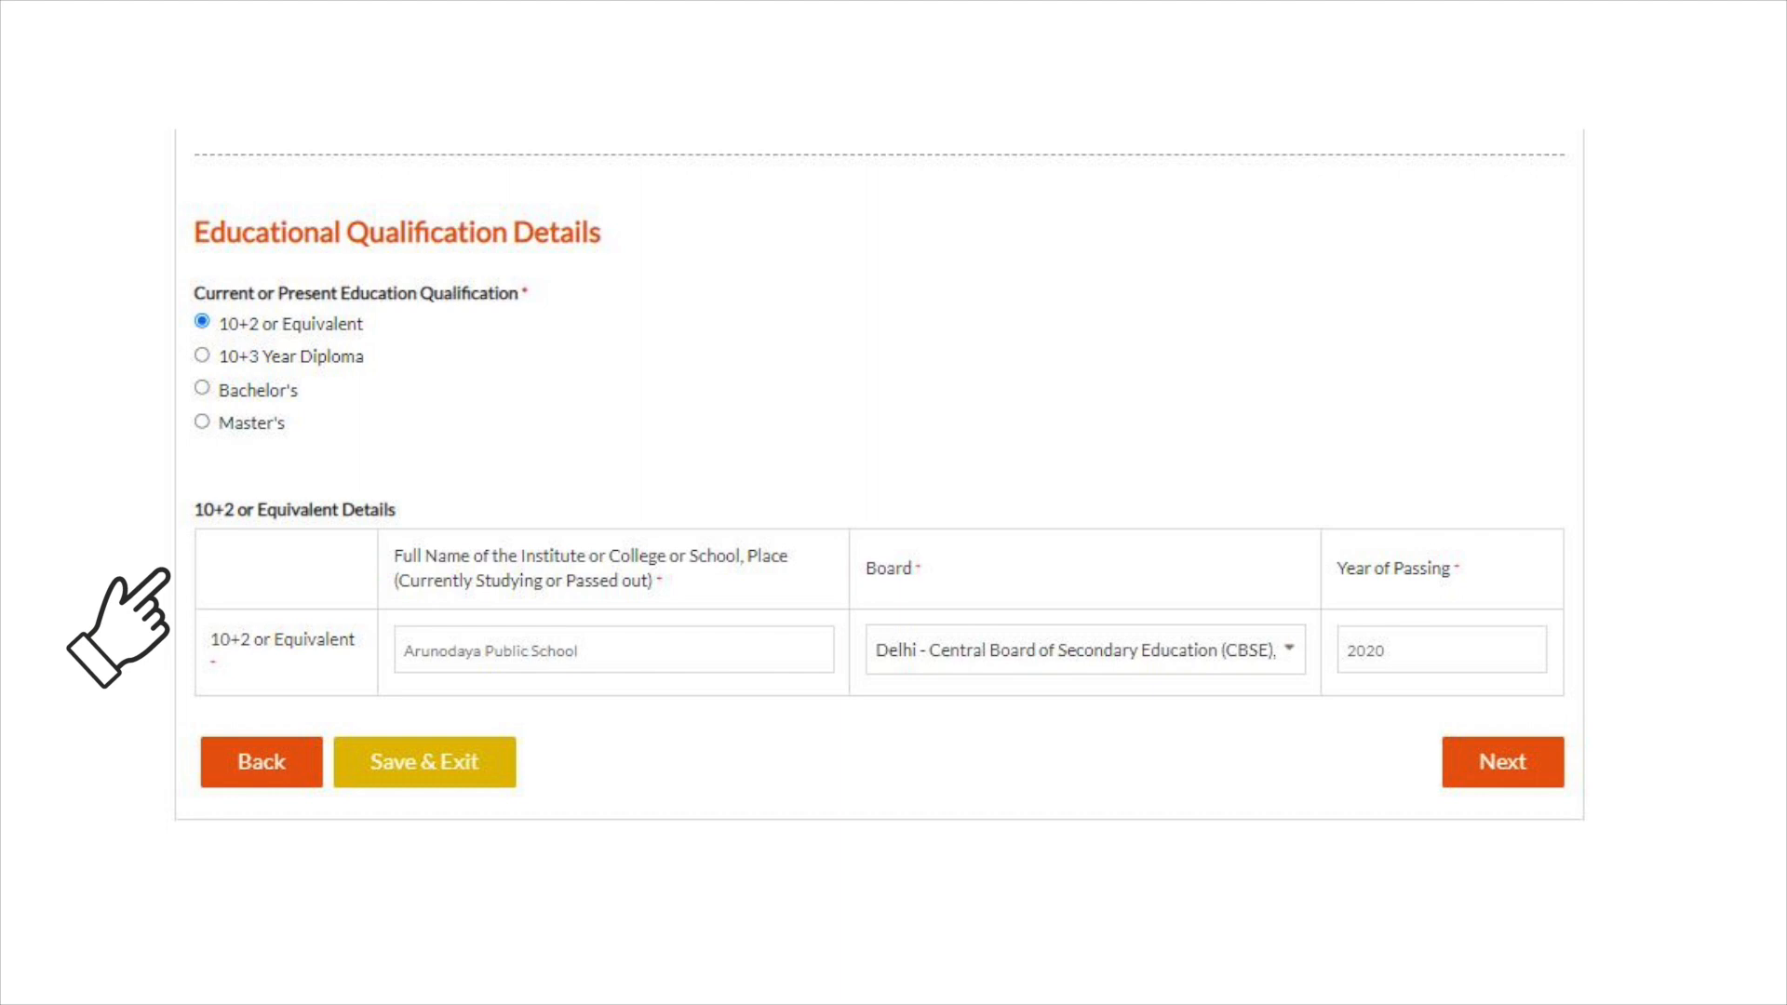
Agree to the declaration, preview the application, and proceed to the ₹2000.00 payment review
click(1503, 760)
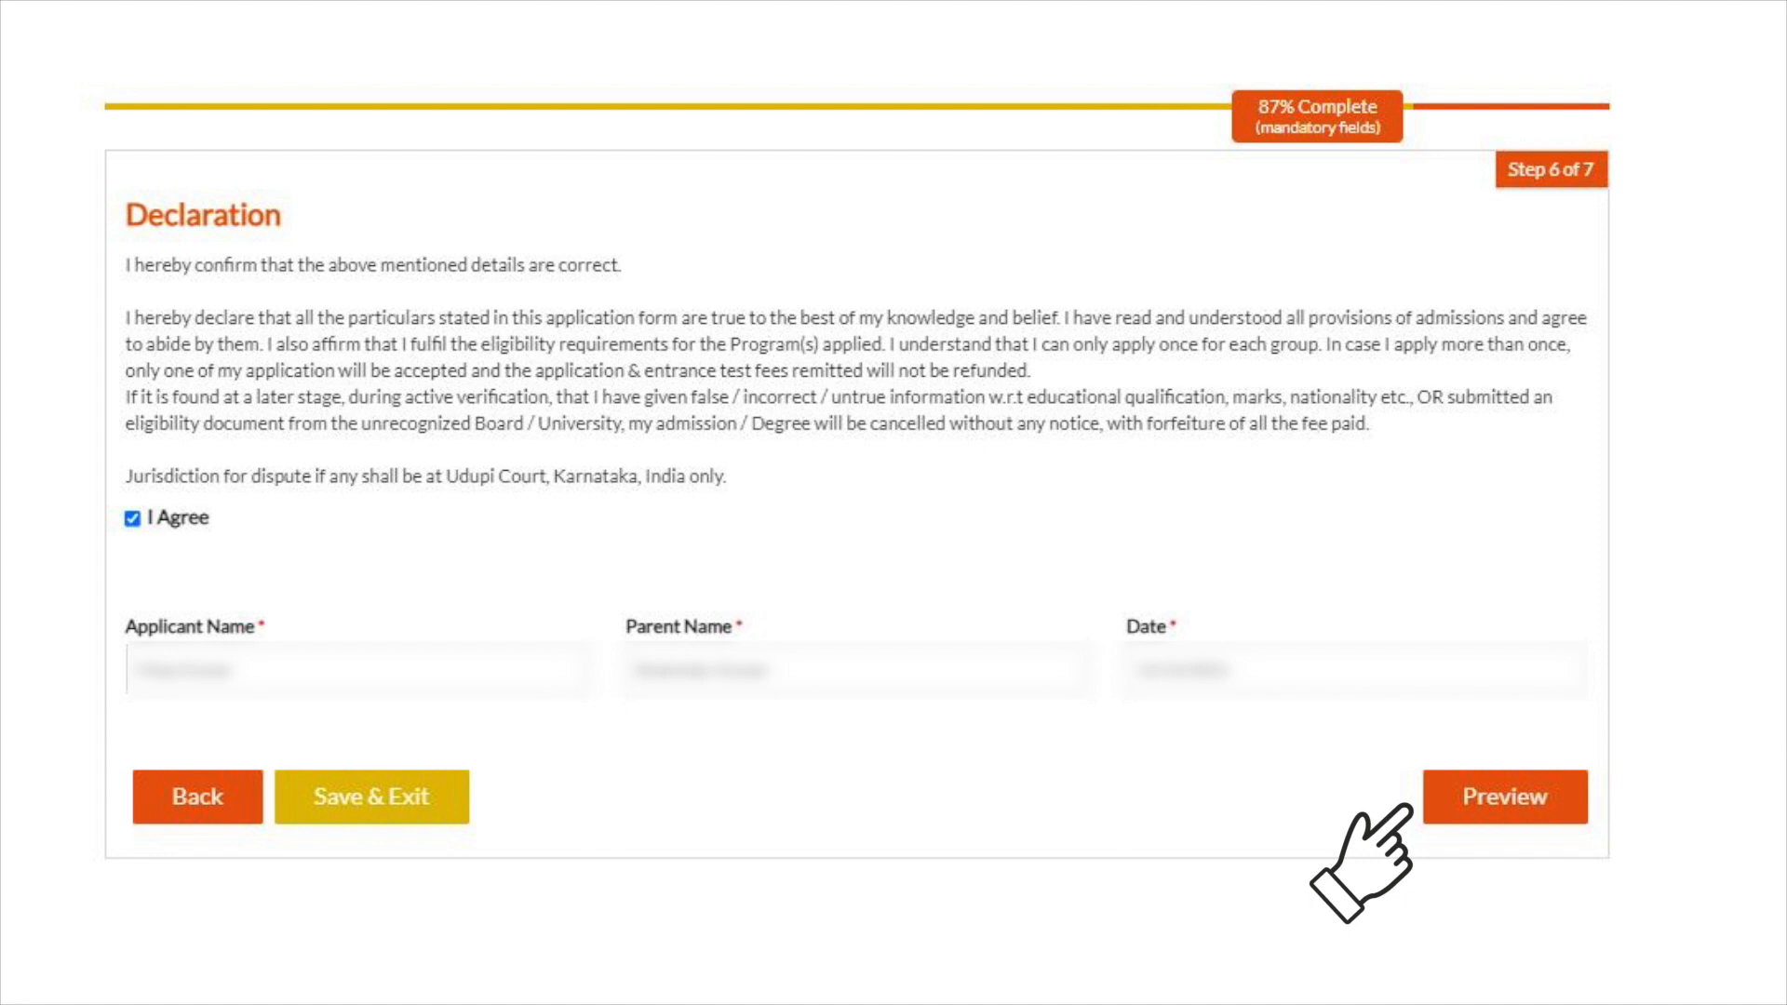
click(1504, 796)
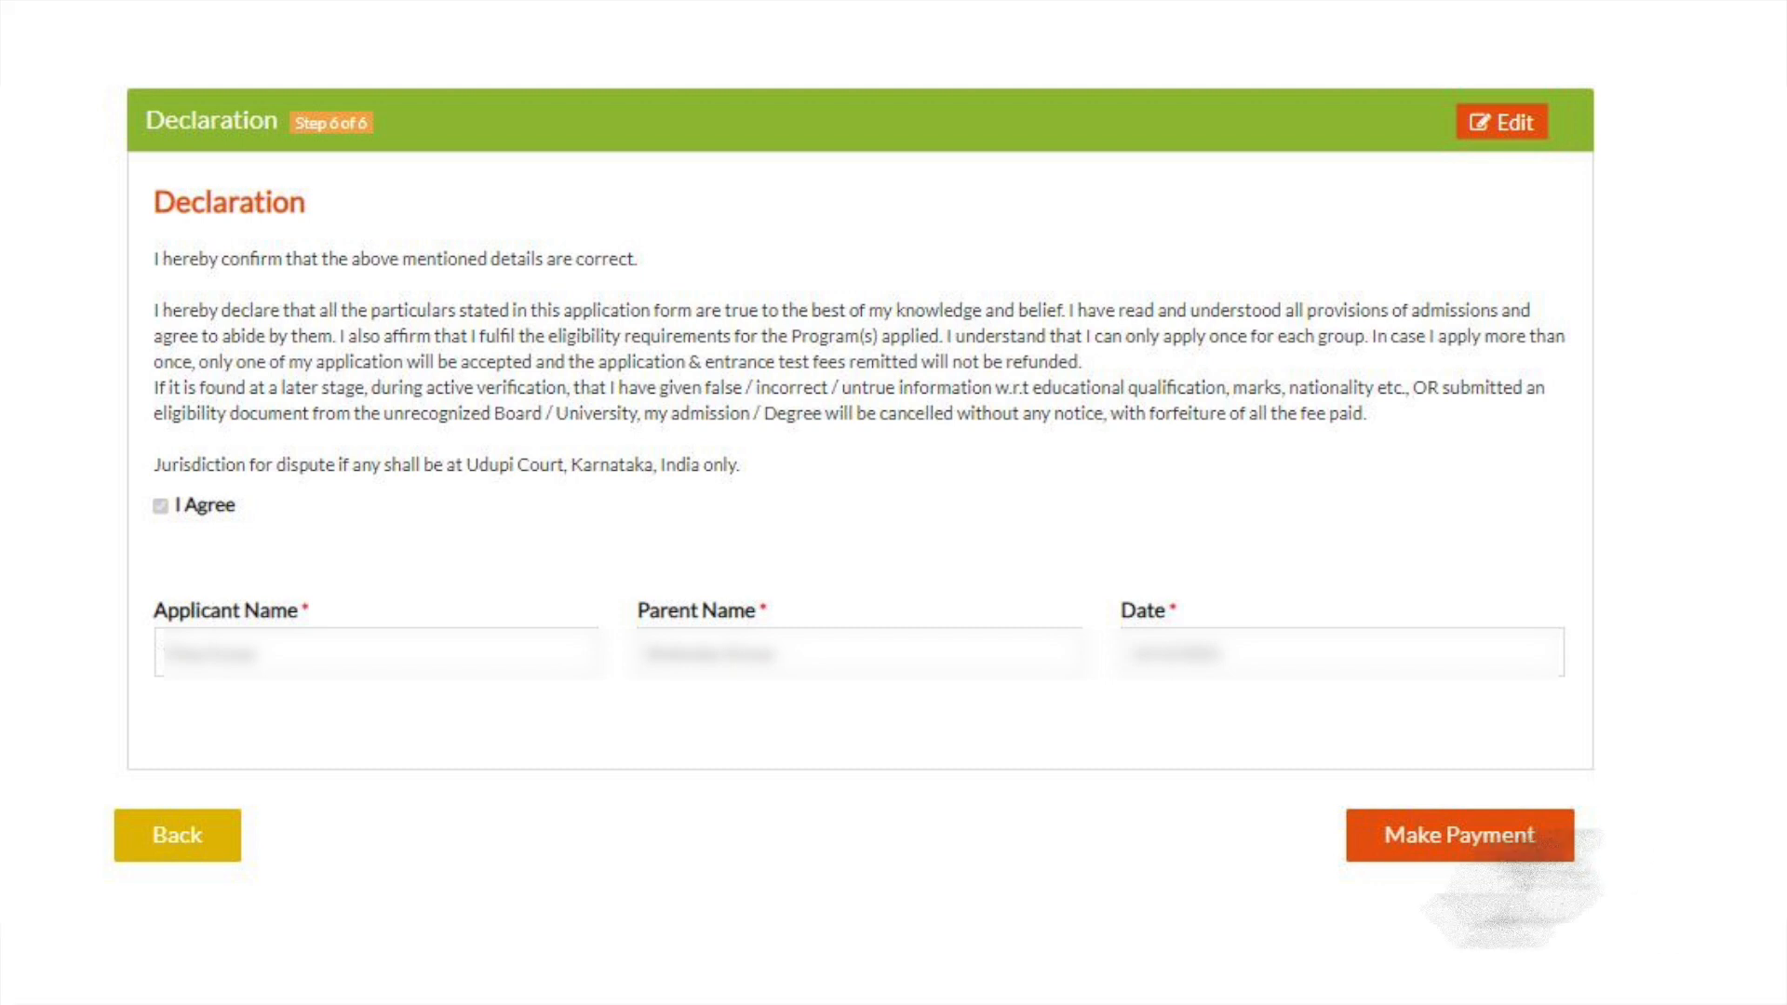
click(1461, 837)
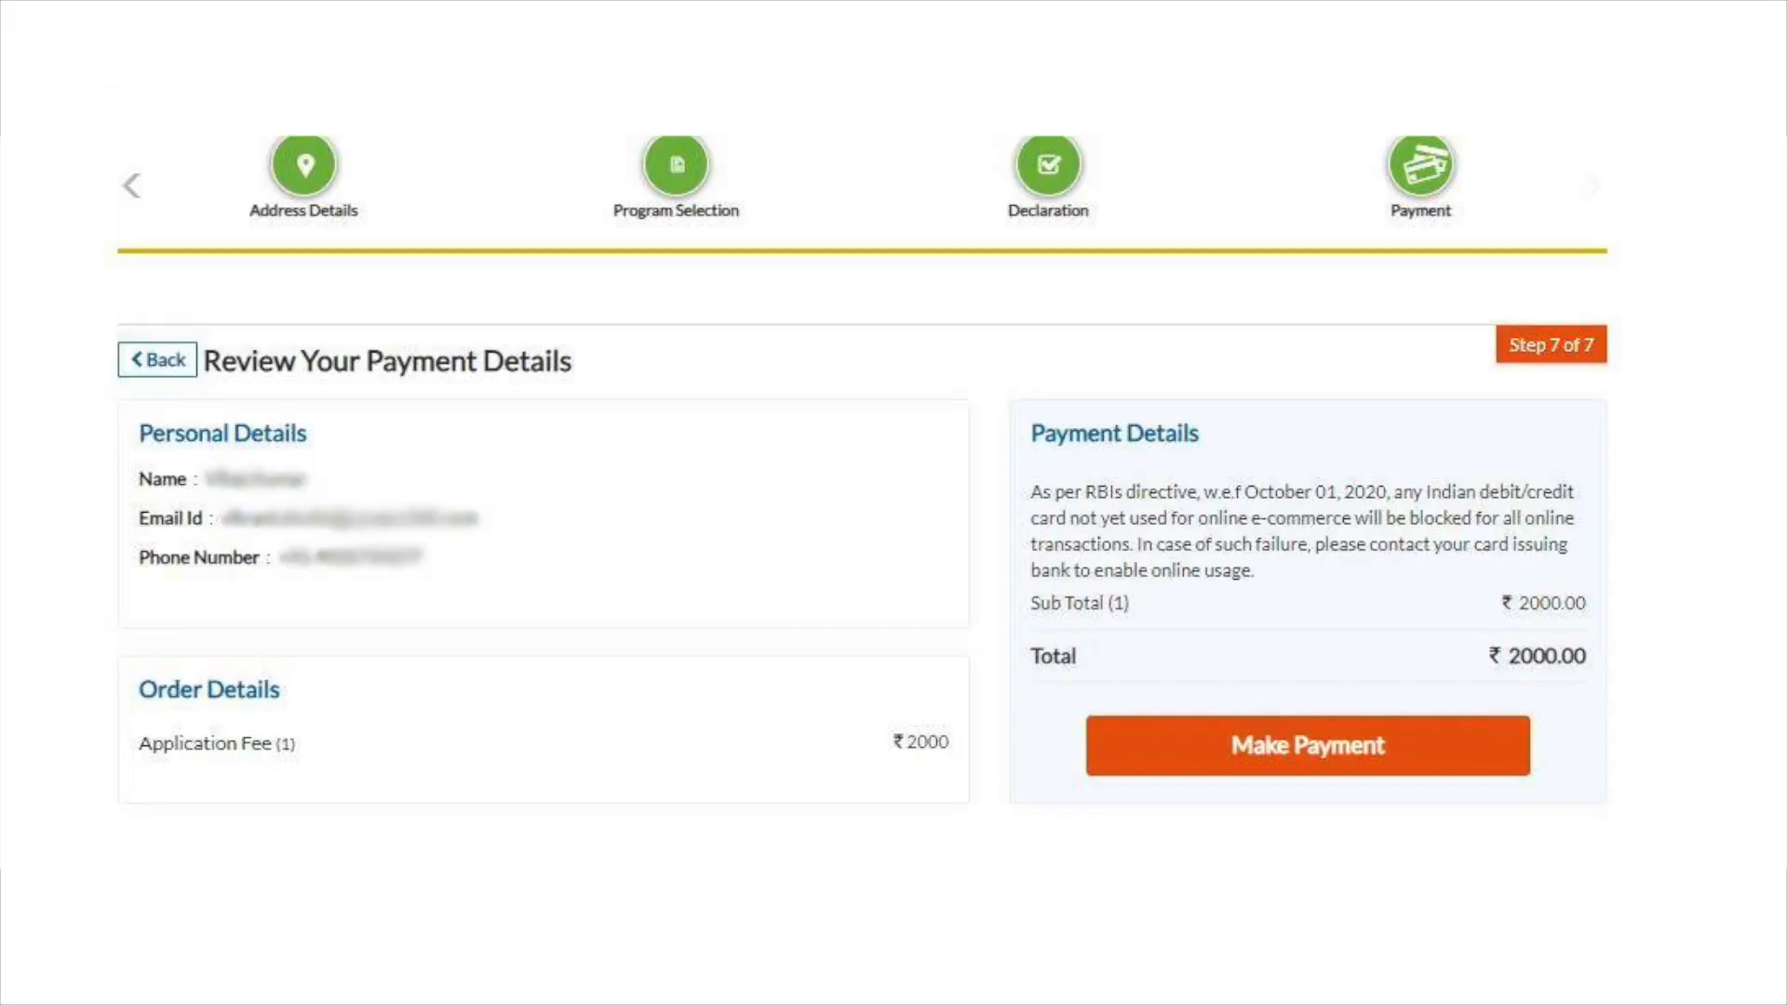